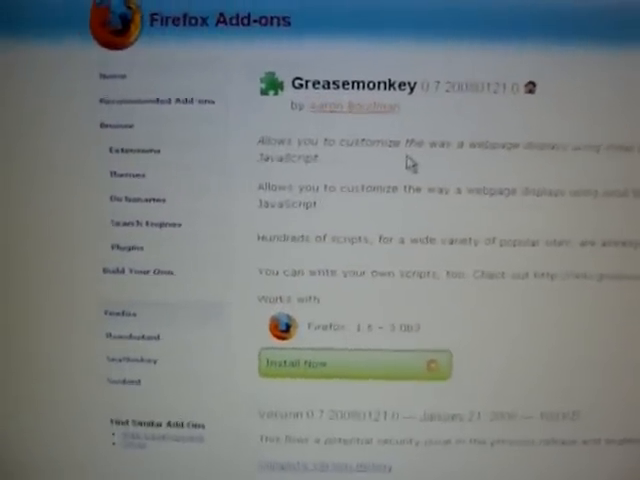
scroll("down", 3)
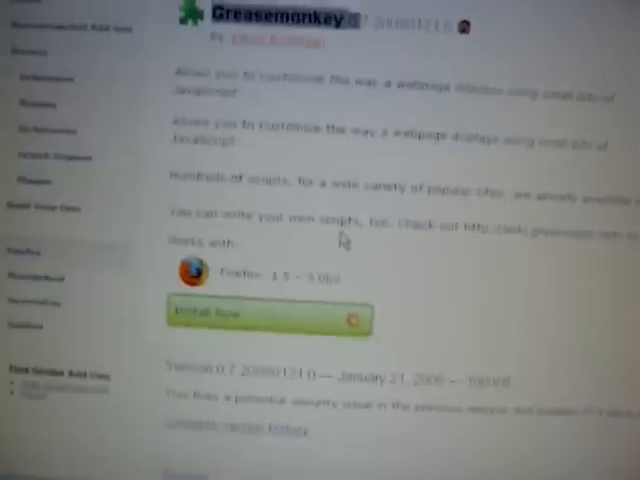